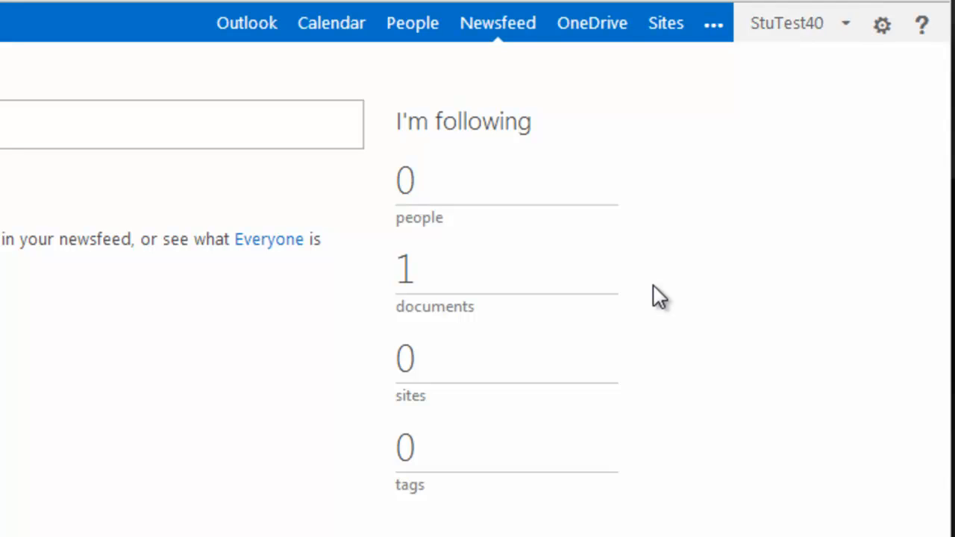
mouse_move(624, 69)
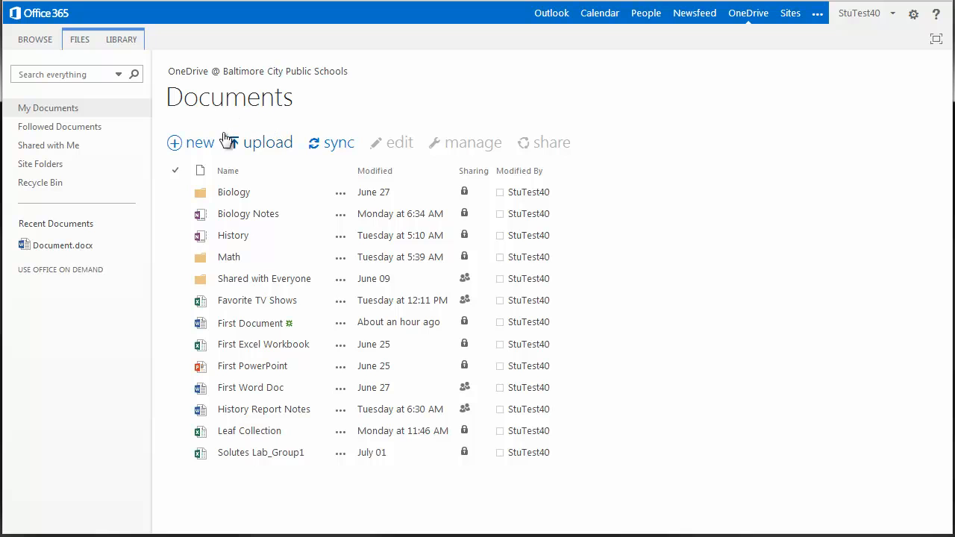
Create a new blank Excel workbook named First Workbook from OneDrive.
left_click(191, 142)
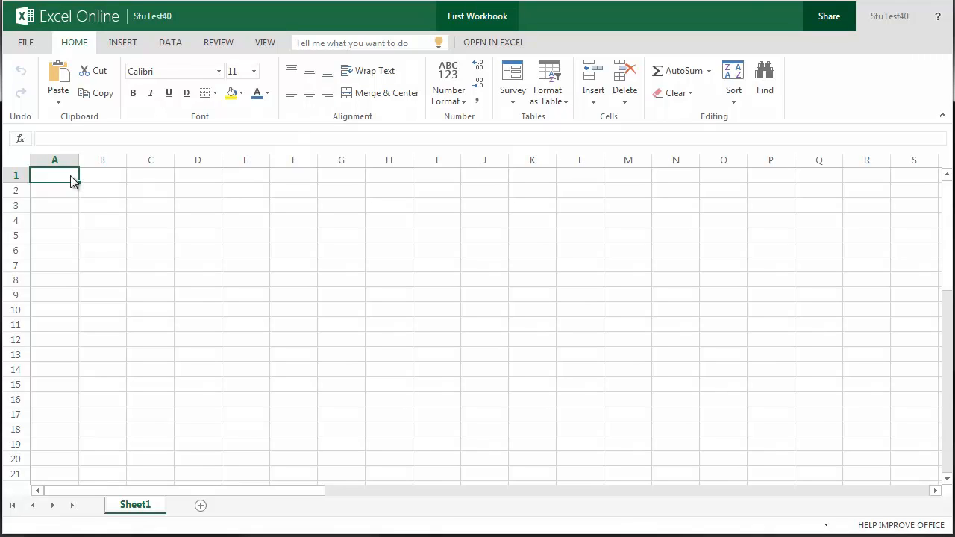
Enter the column headers Name, Email and Status across the first row.
type("Name")
left_click(101, 175)
type("Emai")
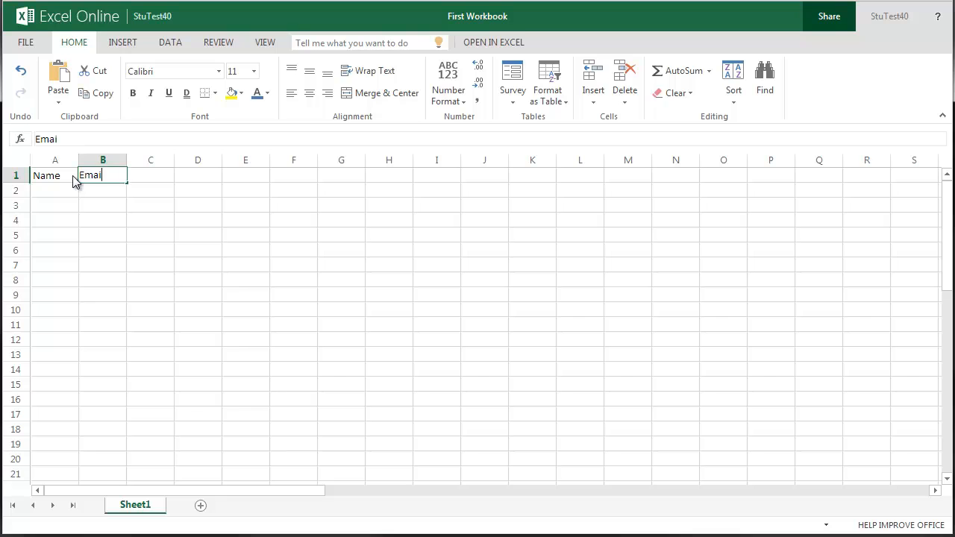
key("Tab")
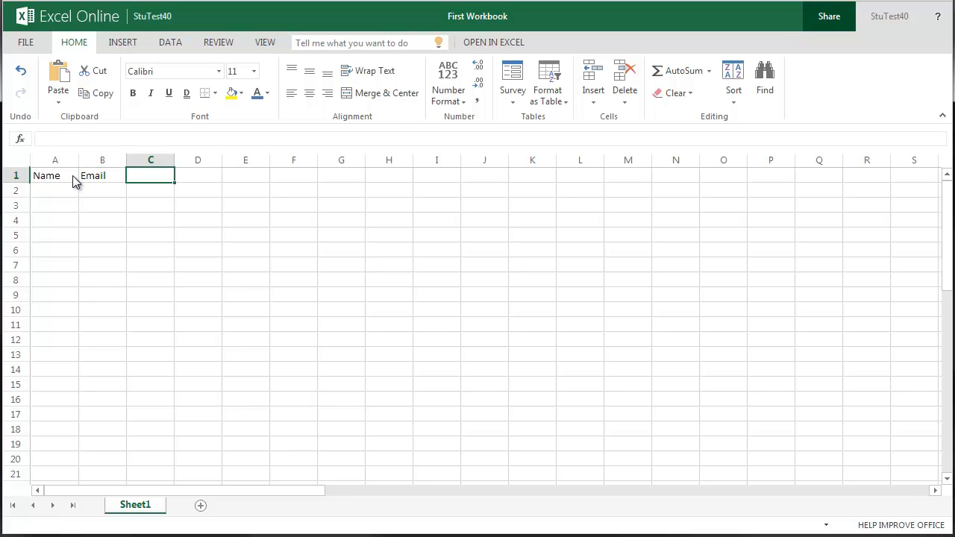
type("Status")
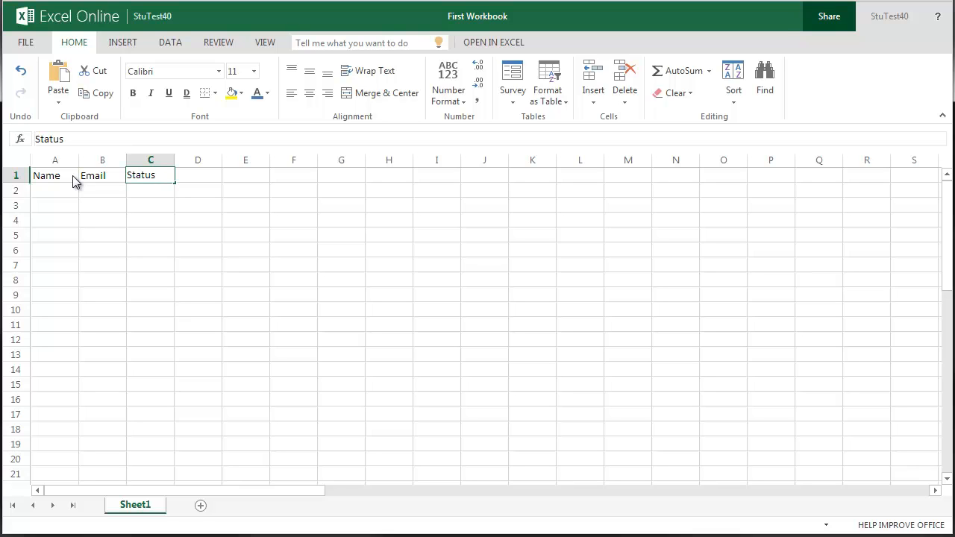
left_click(150, 190)
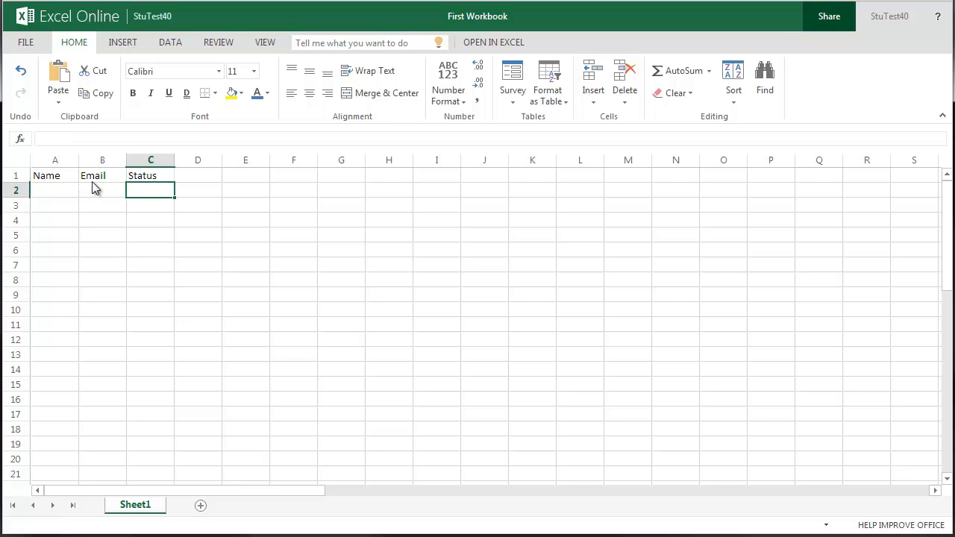
mouse_move(152, 15)
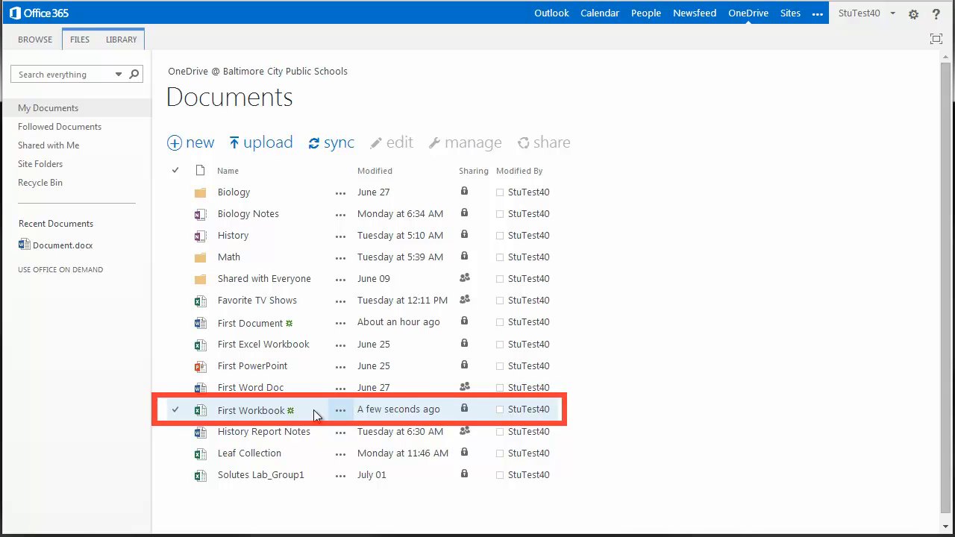
mouse_move(251, 409)
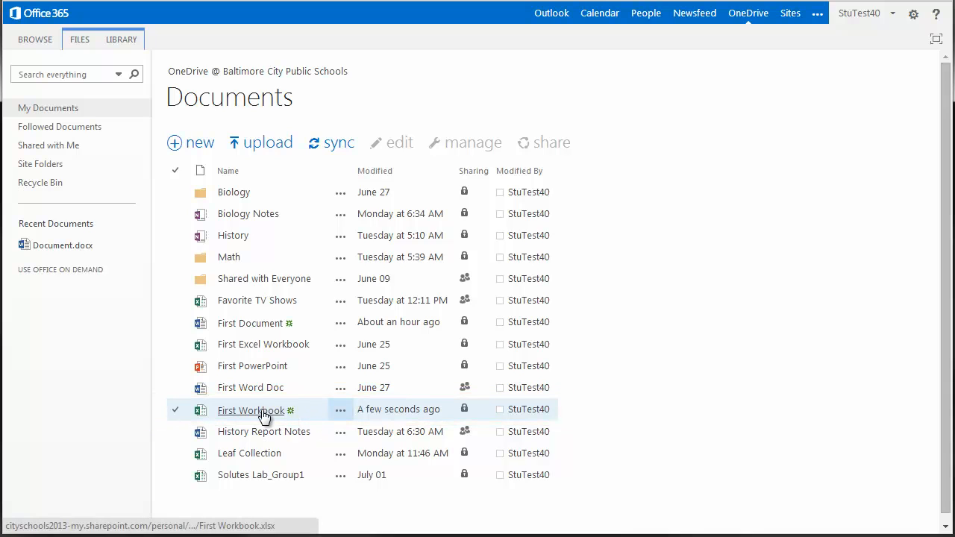
Reopen the saved First Workbook from the OneDrive Documents list.
left_click(251, 409)
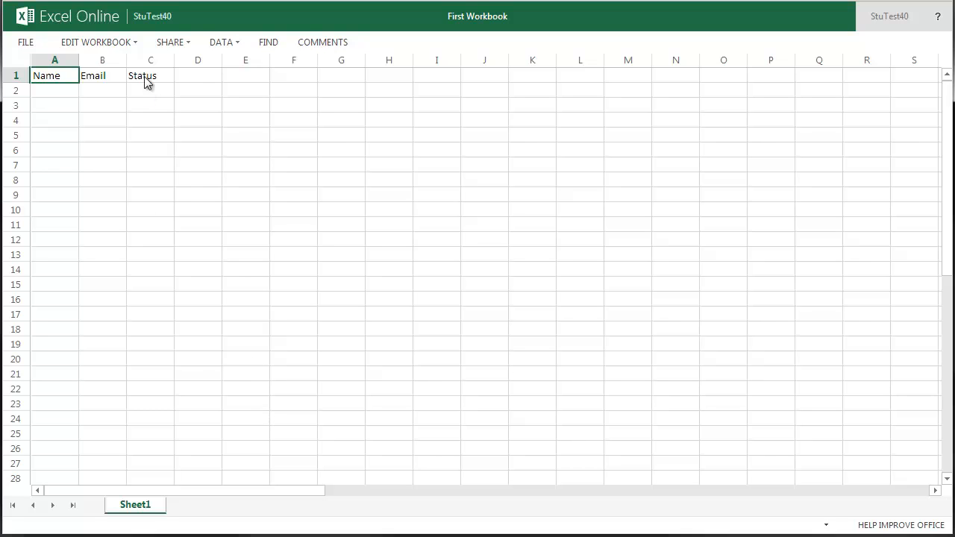
Switch First Workbook from read-only viewing to editing in Excel Online.
left_click(96, 41)
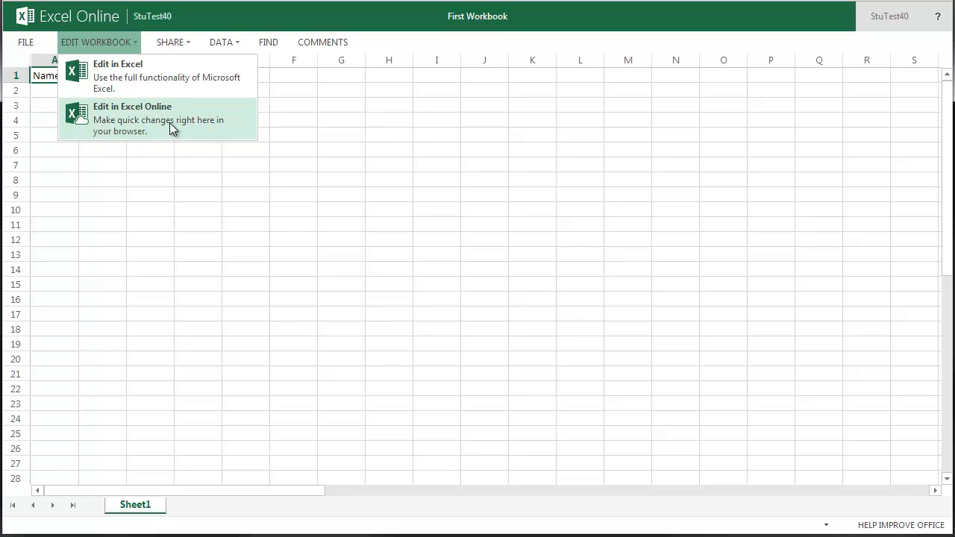
left_click(131, 119)
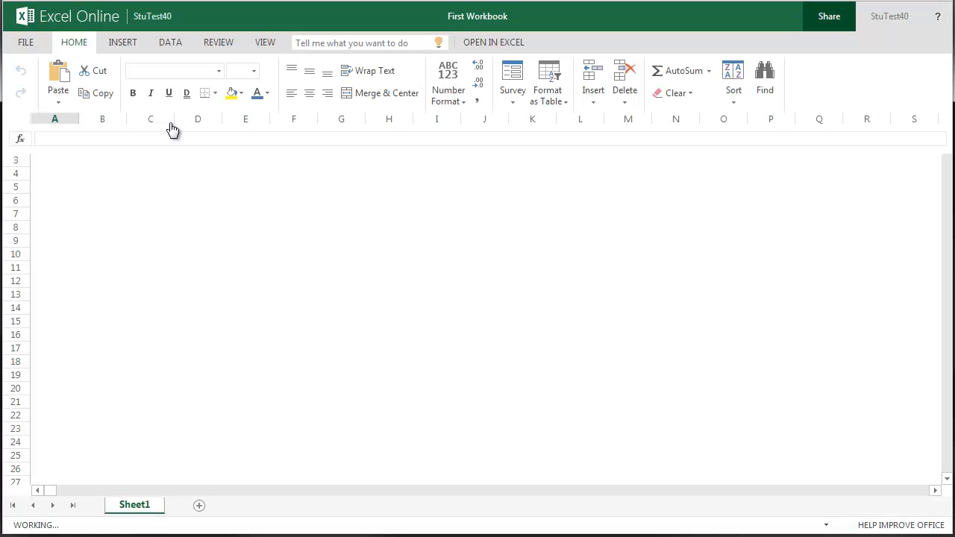